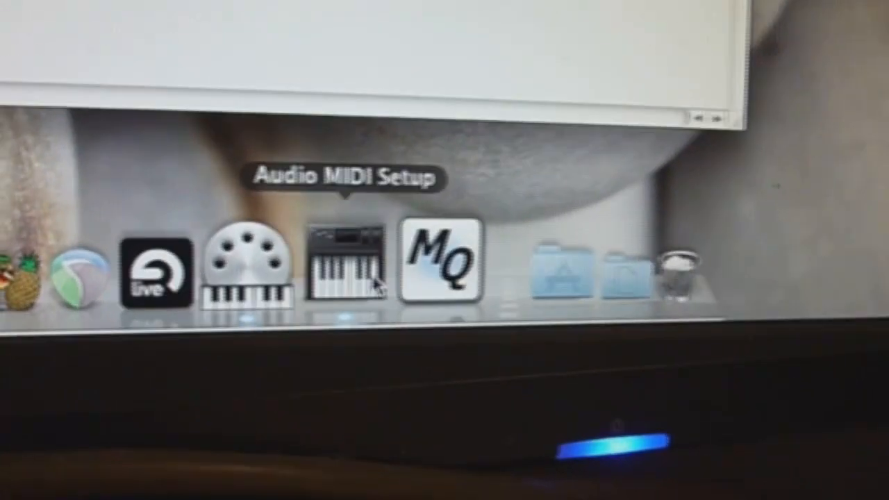
Step: Launch Audio MIDI Setup to show the MIDI Studio with interfaces cabled to synthesizers and controllers
{"action": "left_click", "coordinate": [345, 268]}
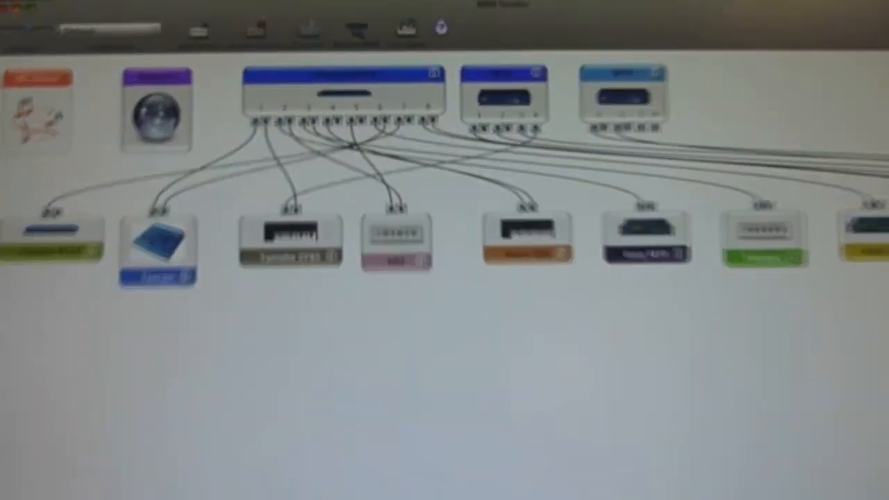